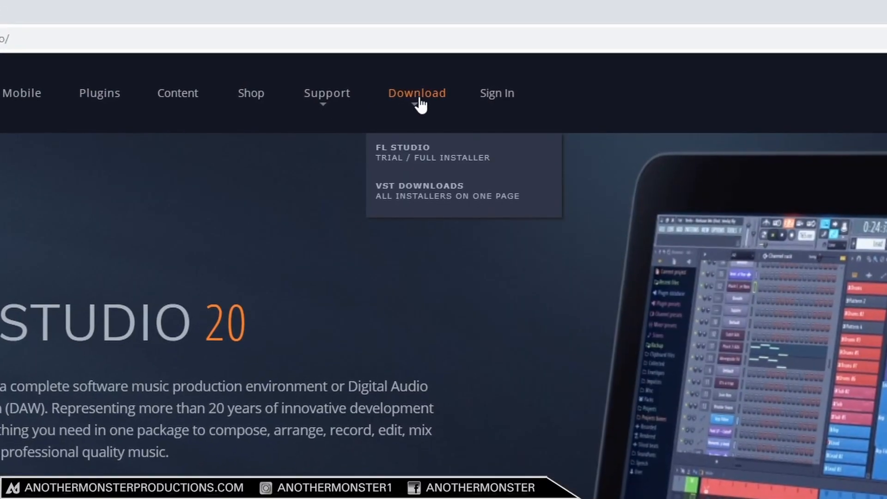
Step: Go from the Download menu to the FL Studio Trial/Full Installer page
left_click(429, 152)
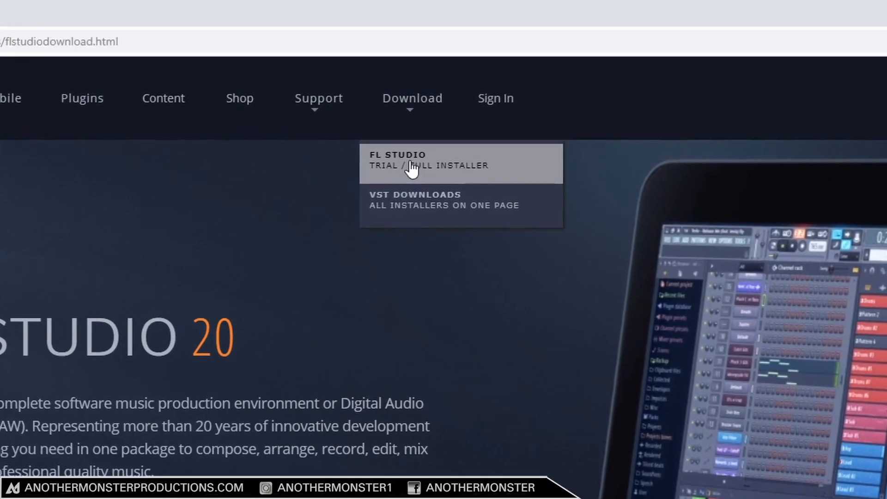
left_click(429, 160)
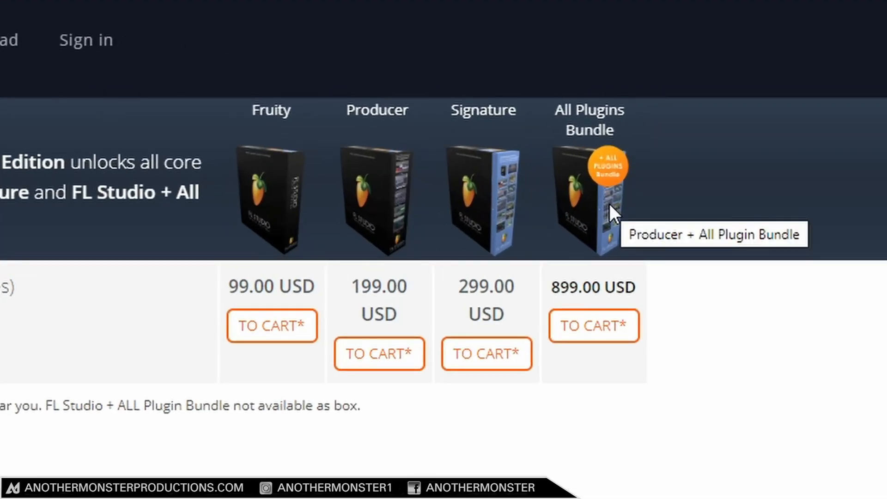
mouse_move(395, 187)
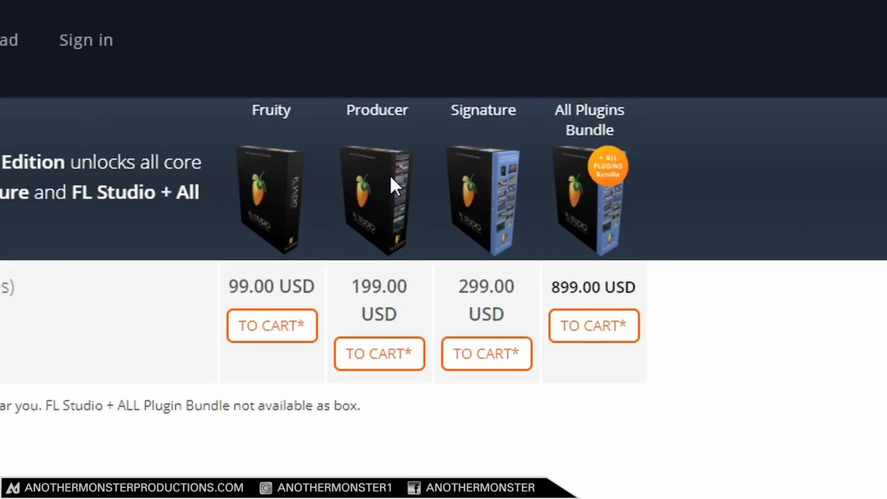
mouse_move(497, 180)
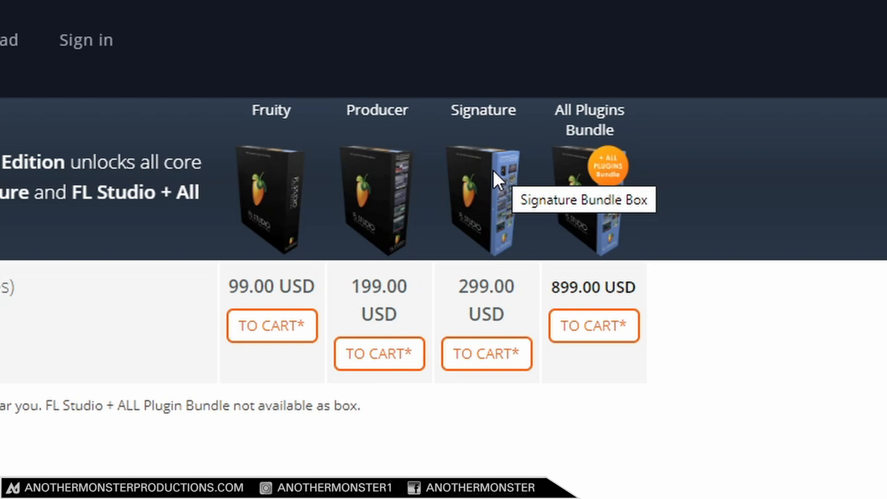
mouse_move(284, 192)
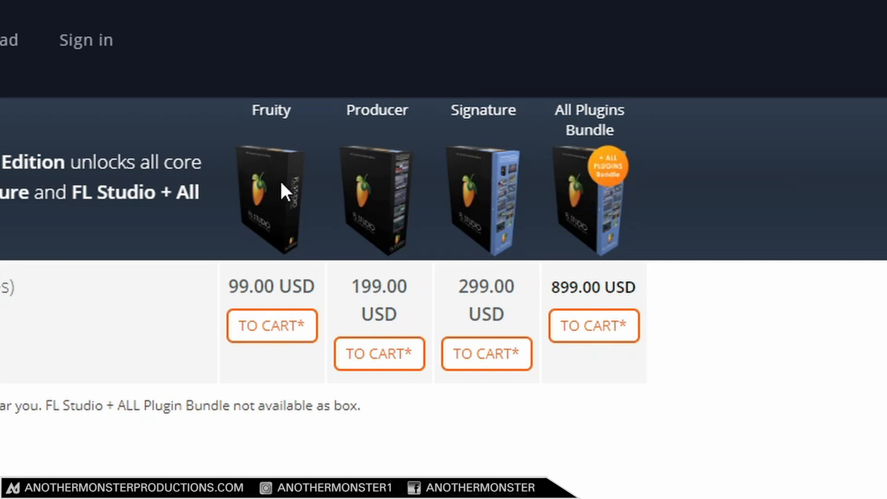
mouse_move(299, 294)
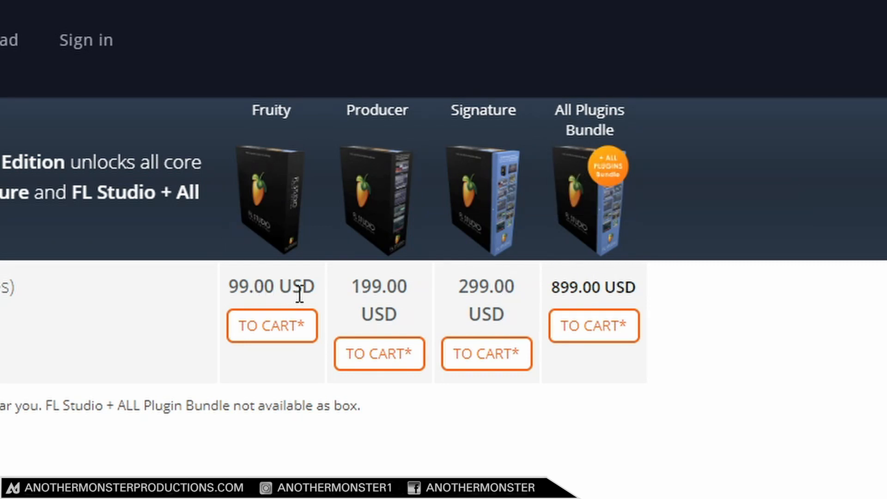
mouse_move(243, 260)
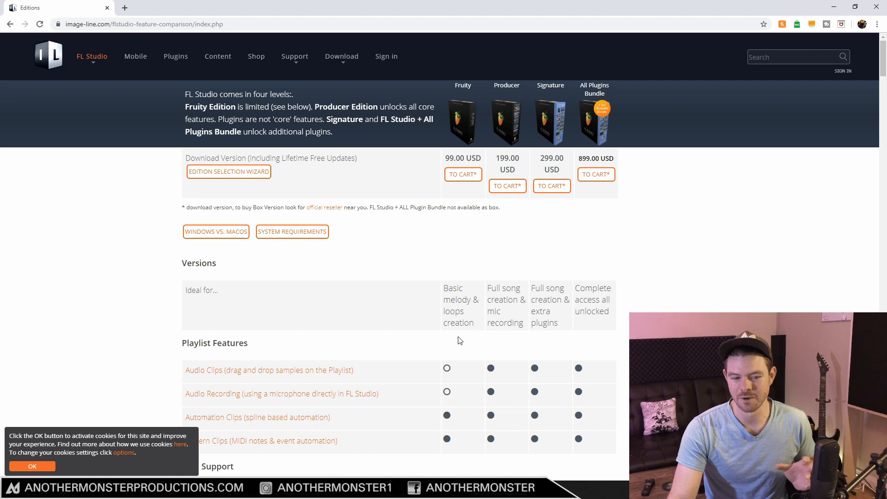
mouse_move(535, 349)
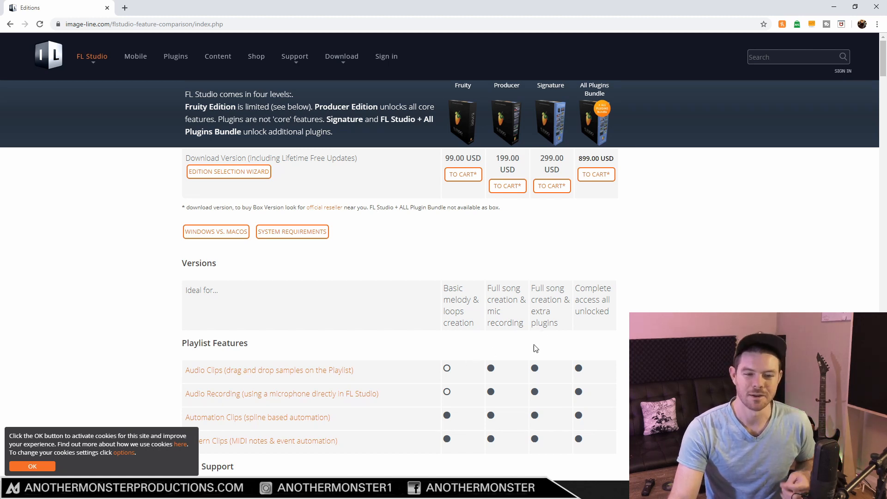
mouse_move(464, 240)
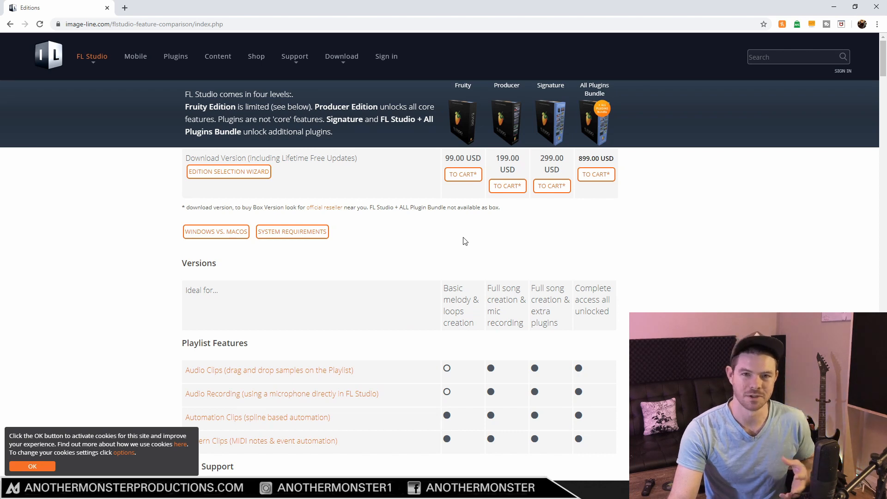
mouse_move(520, 138)
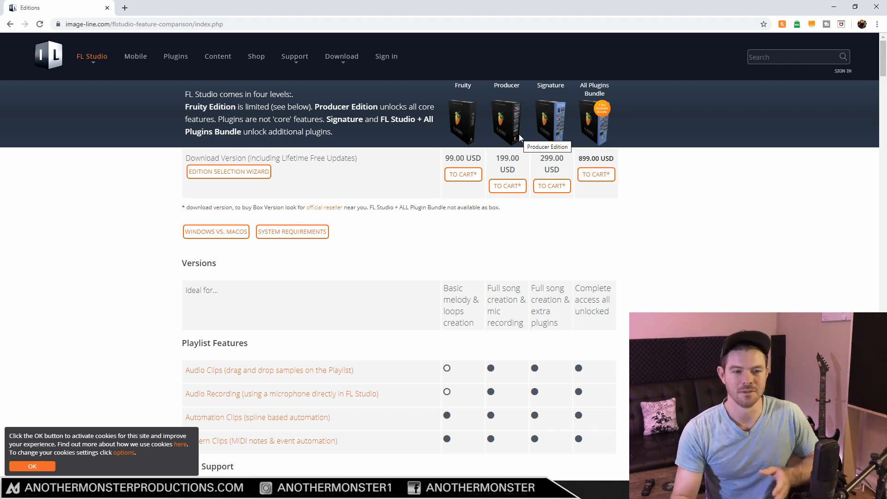
mouse_move(497, 124)
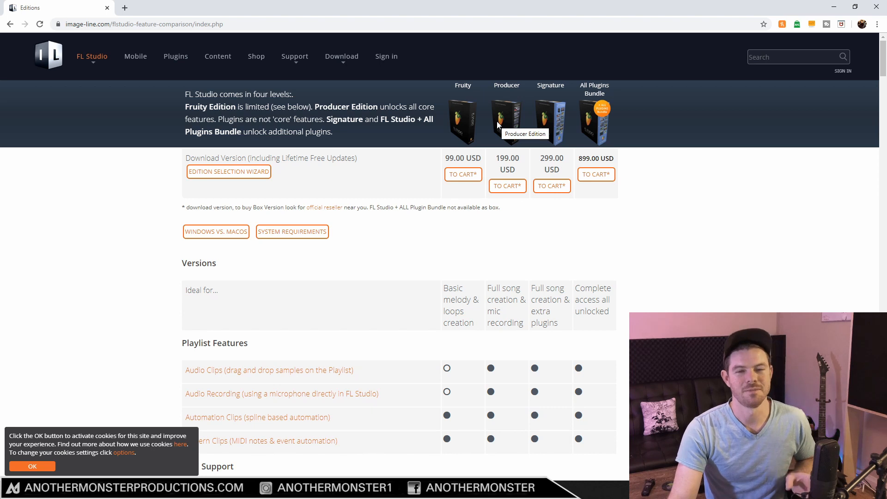
mouse_move(464, 116)
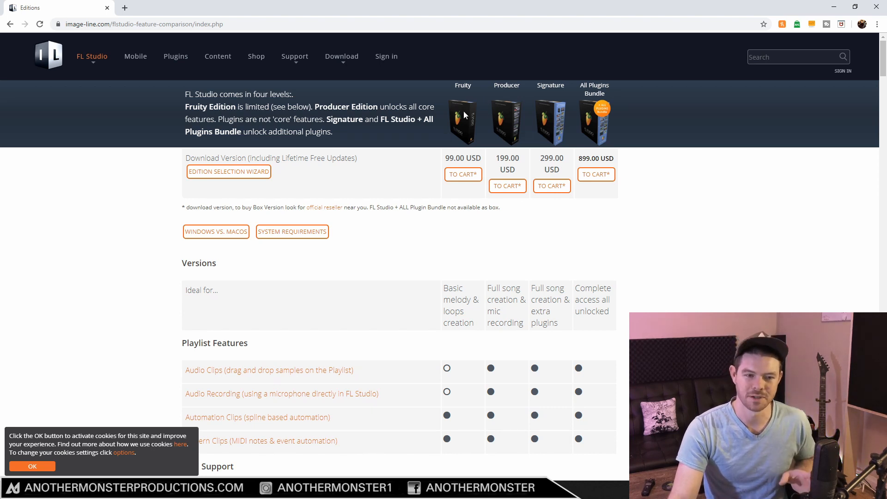
mouse_move(462, 116)
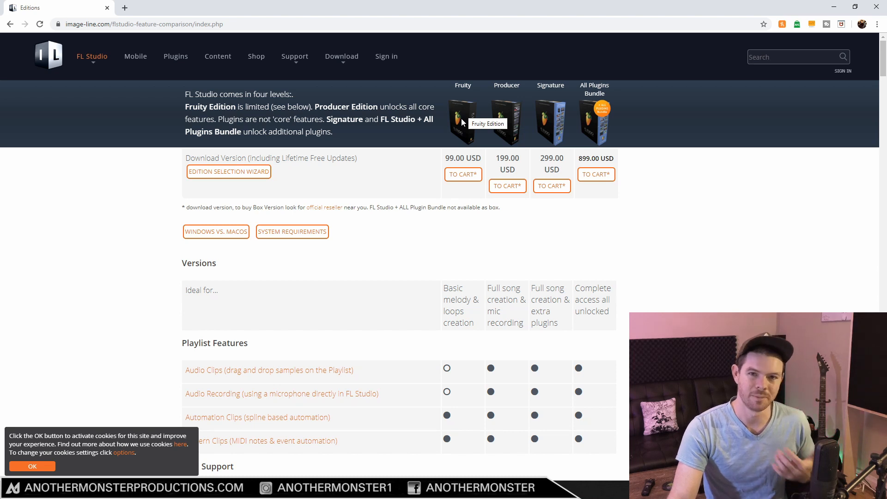
mouse_move(490, 134)
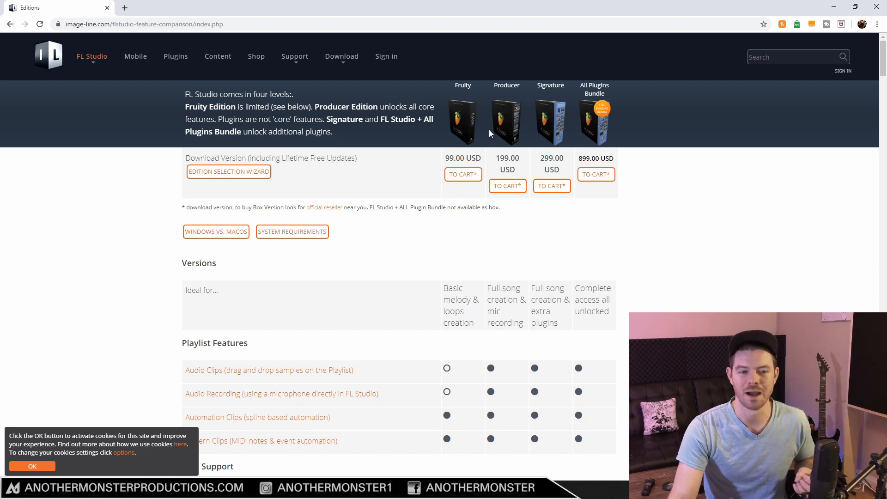
mouse_move(505, 120)
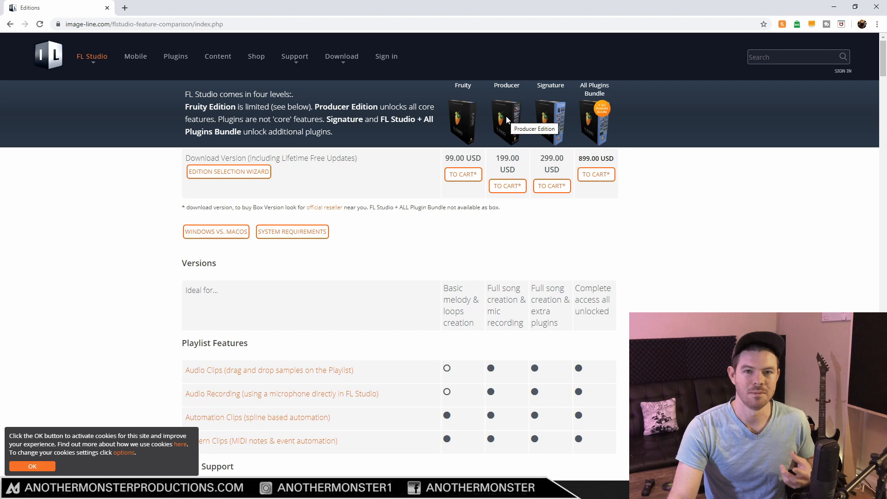
mouse_move(464, 140)
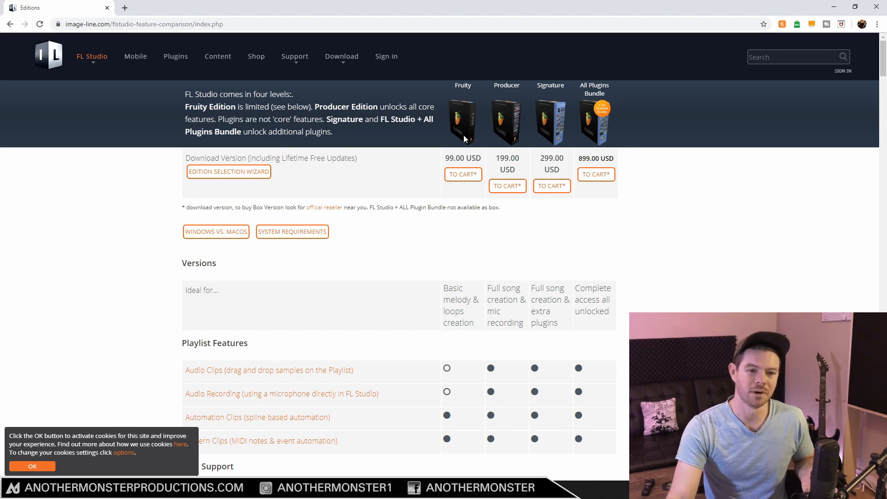
mouse_move(488, 166)
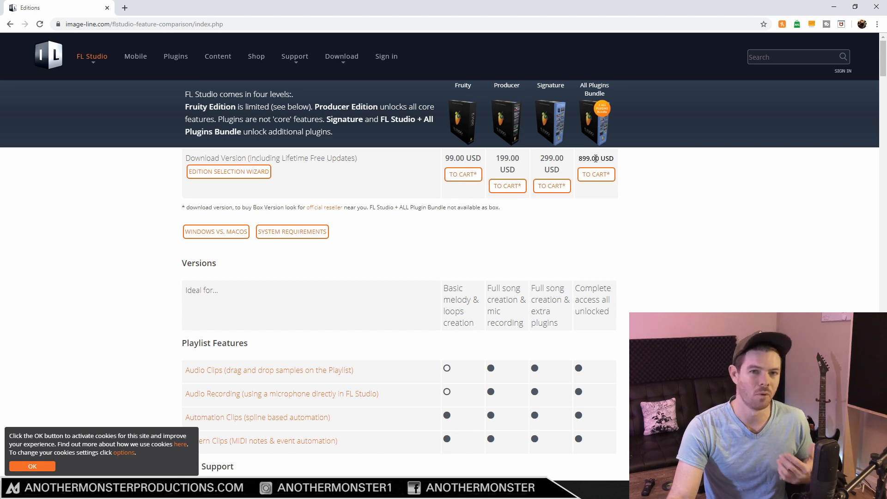
mouse_move(573, 157)
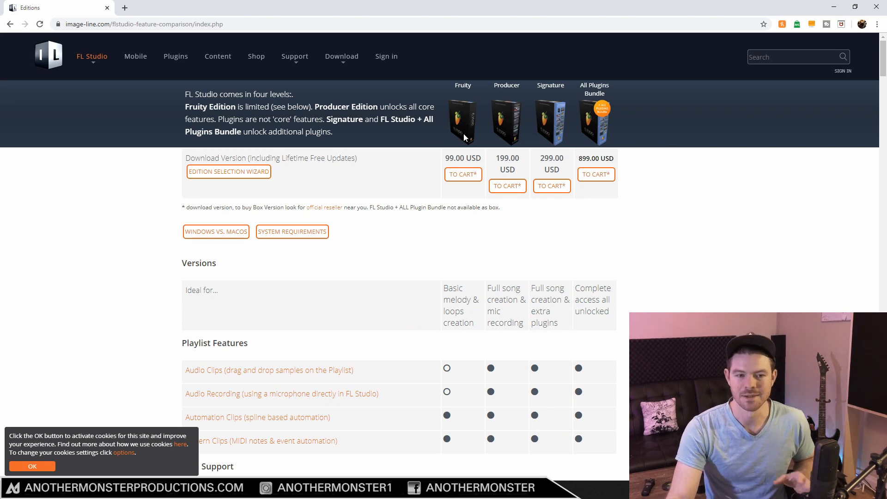
mouse_move(463, 120)
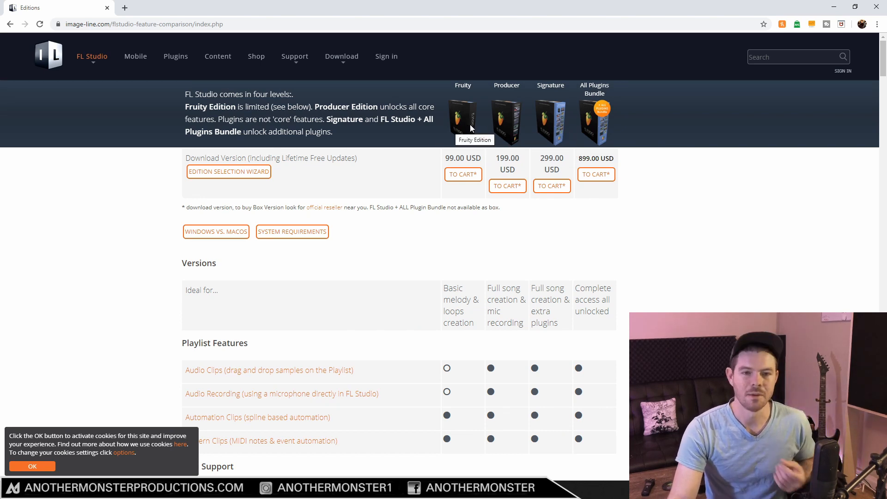
mouse_move(464, 127)
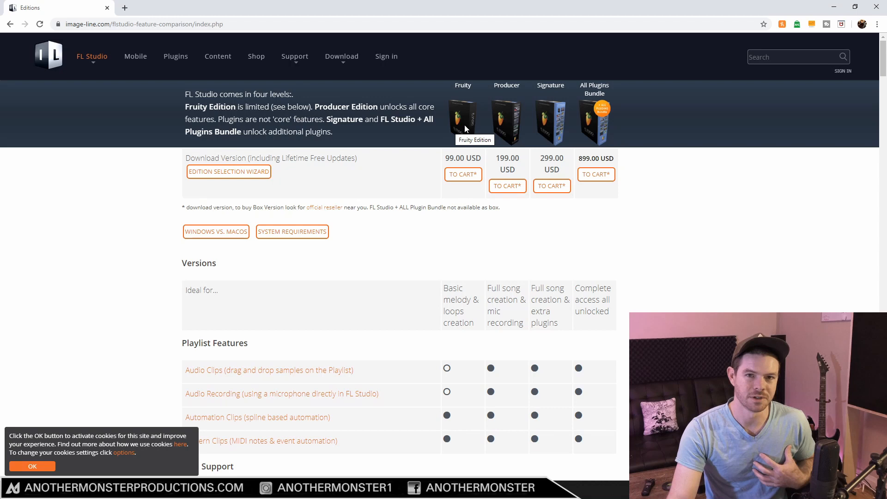
mouse_move(463, 122)
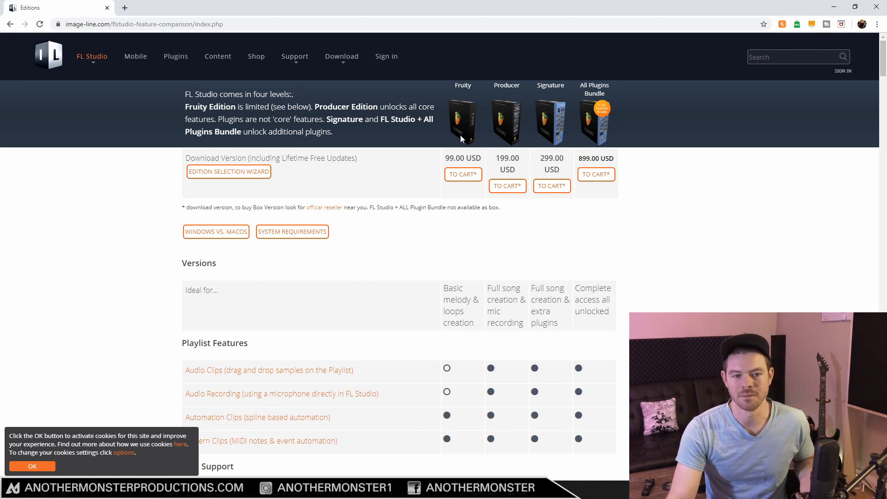
mouse_move(506, 128)
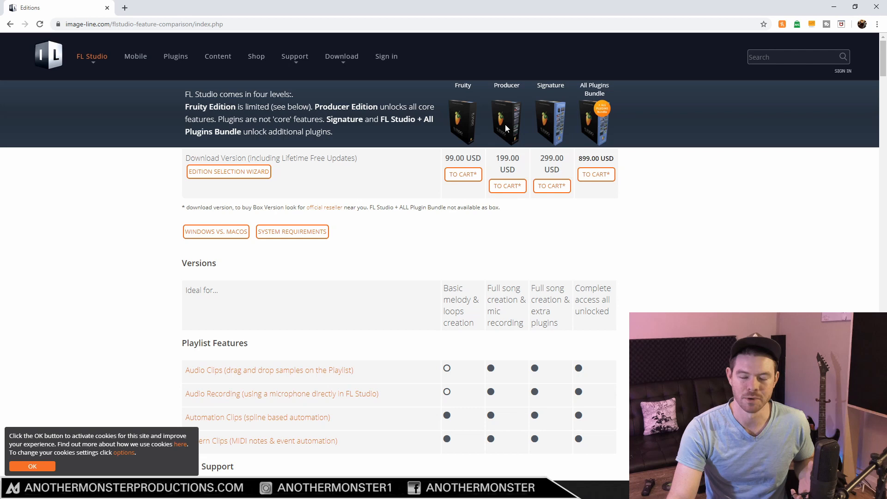
mouse_move(500, 160)
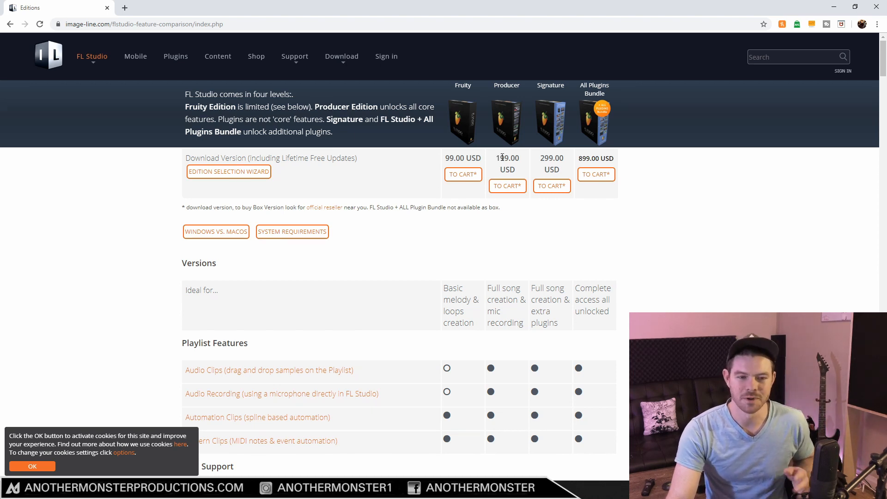
mouse_move(460, 139)
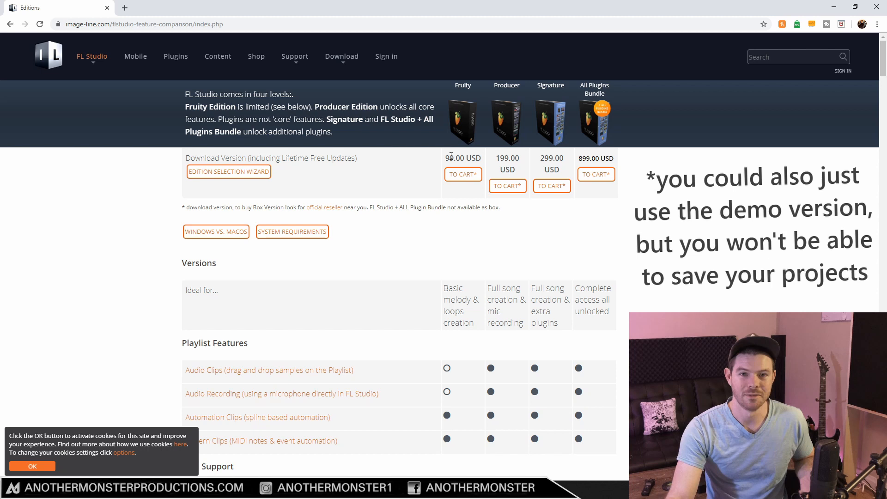
mouse_move(459, 158)
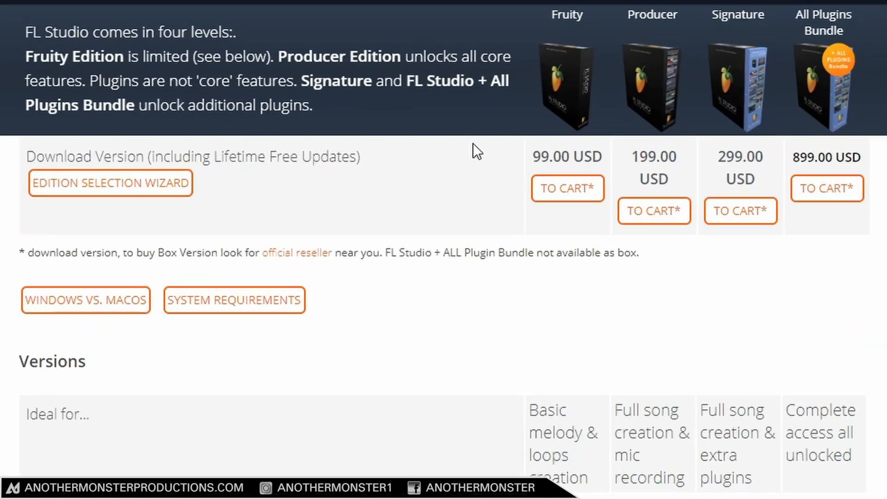
Step: Scroll the comparison page to the Audio Tools rows with Edison and NewTone
scroll("down", 3)
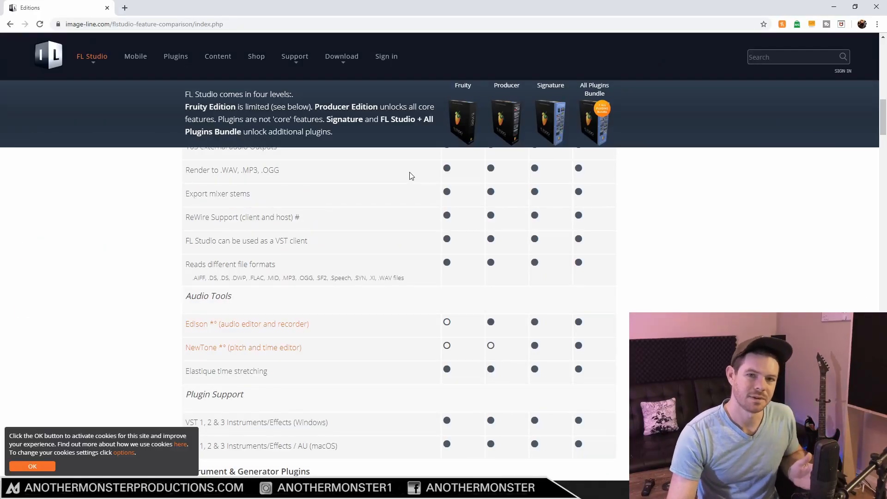
scroll("down", 3)
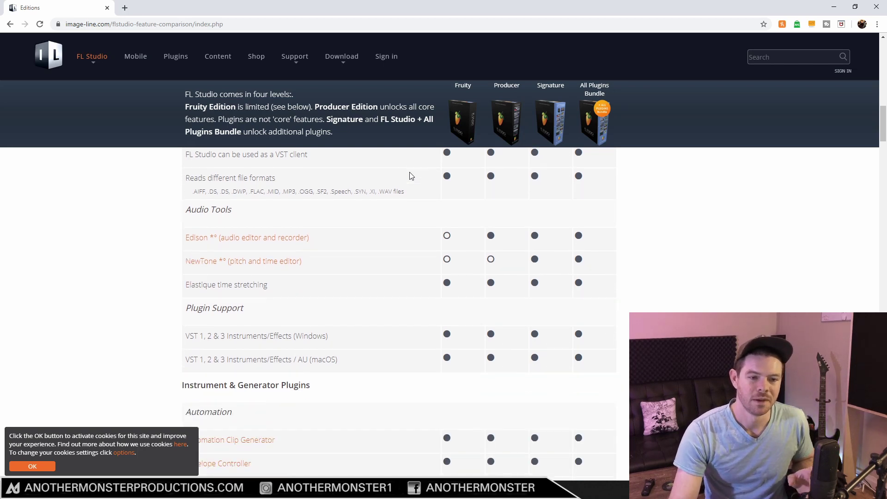
scroll("down", 3)
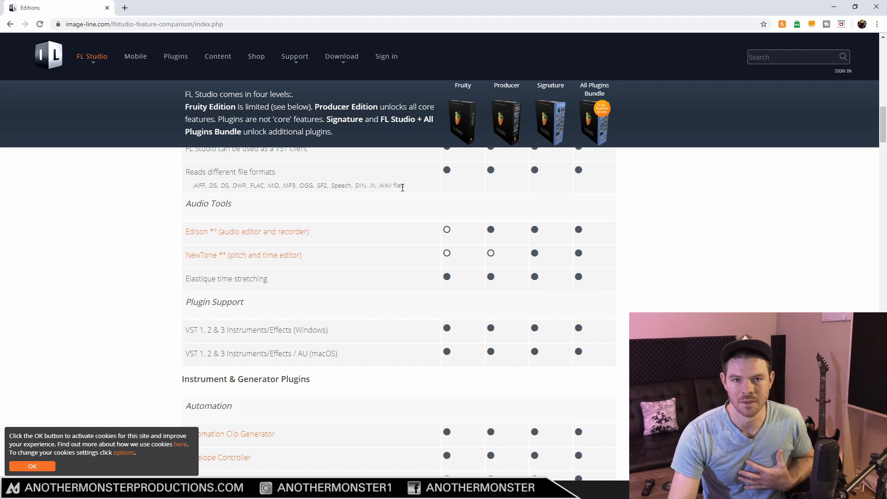
mouse_move(396, 214)
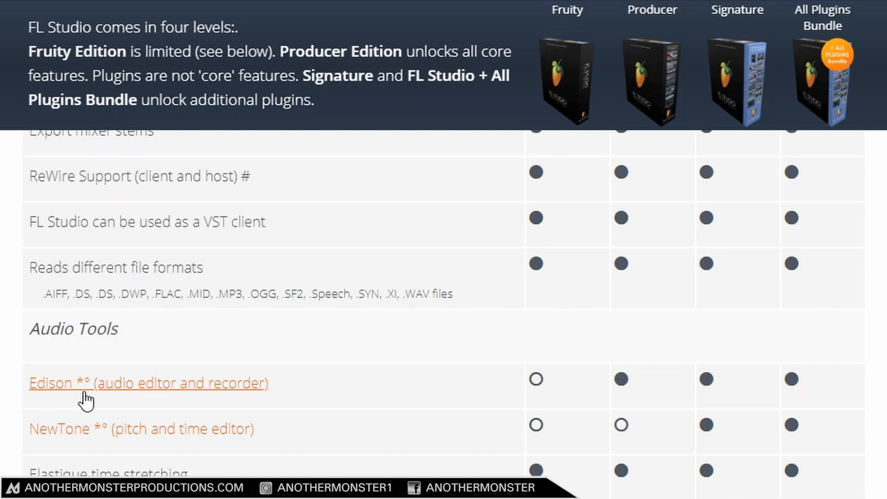
left_click(147, 382)
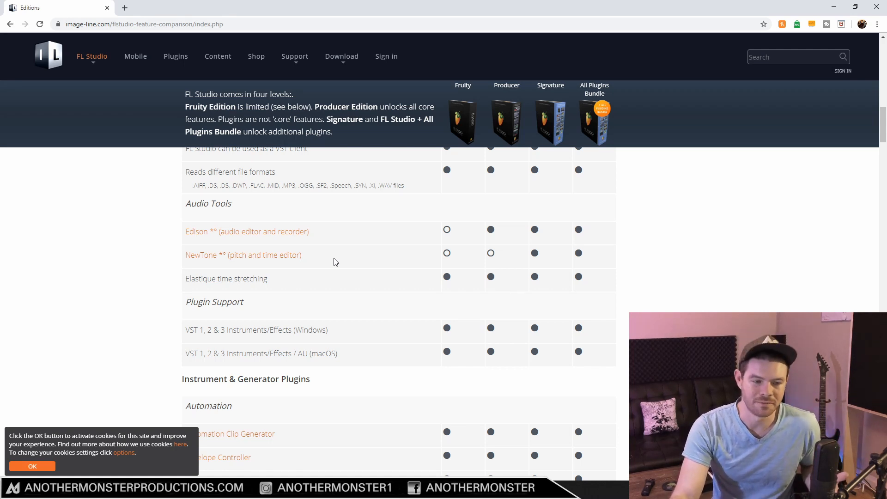
mouse_move(499, 222)
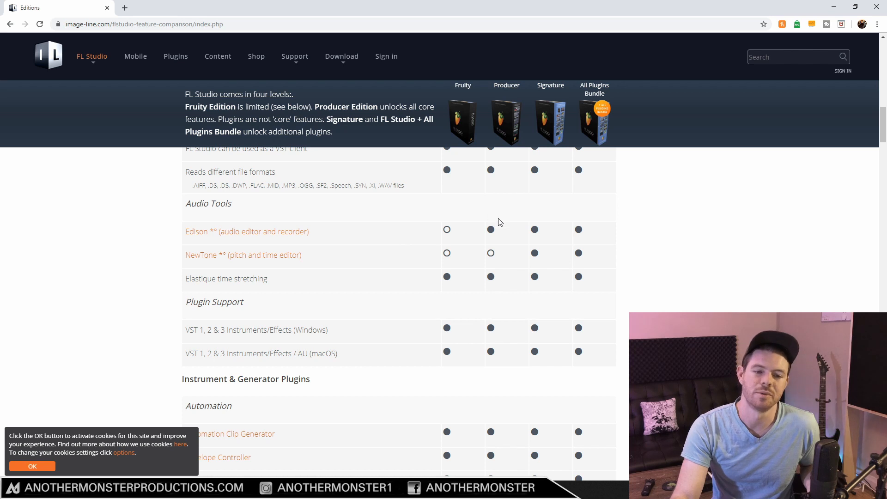
mouse_move(498, 233)
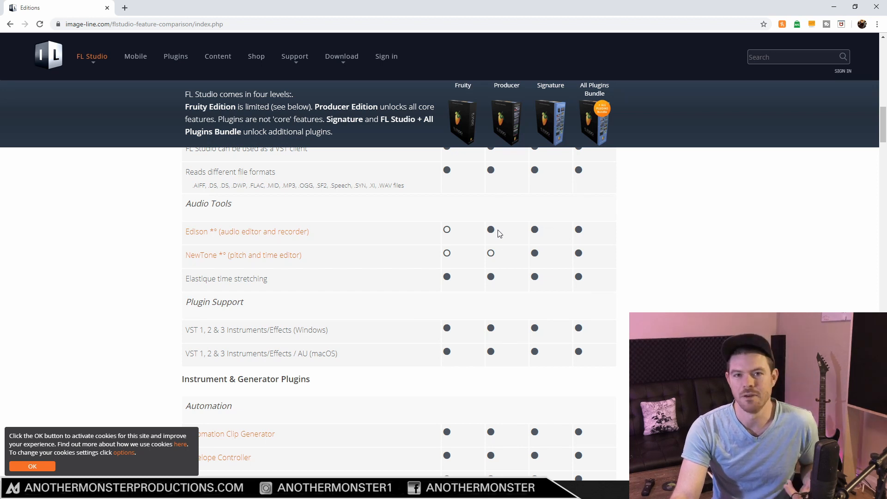
mouse_move(506, 113)
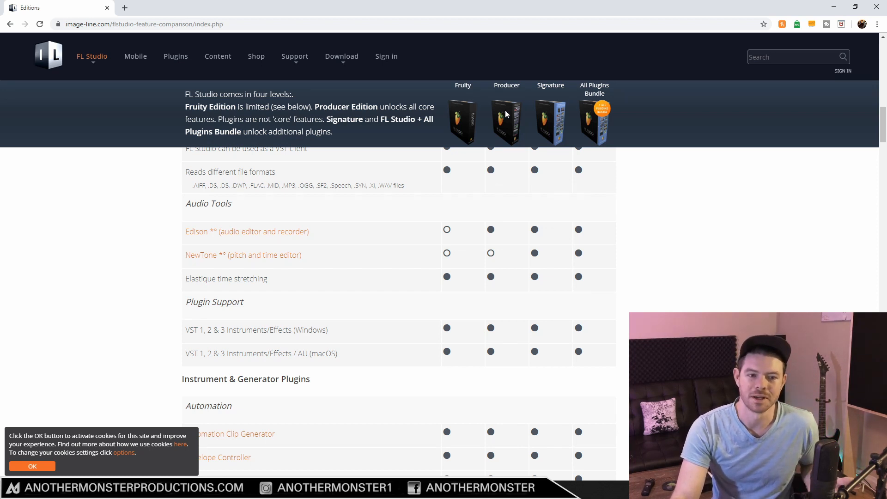
mouse_move(494, 183)
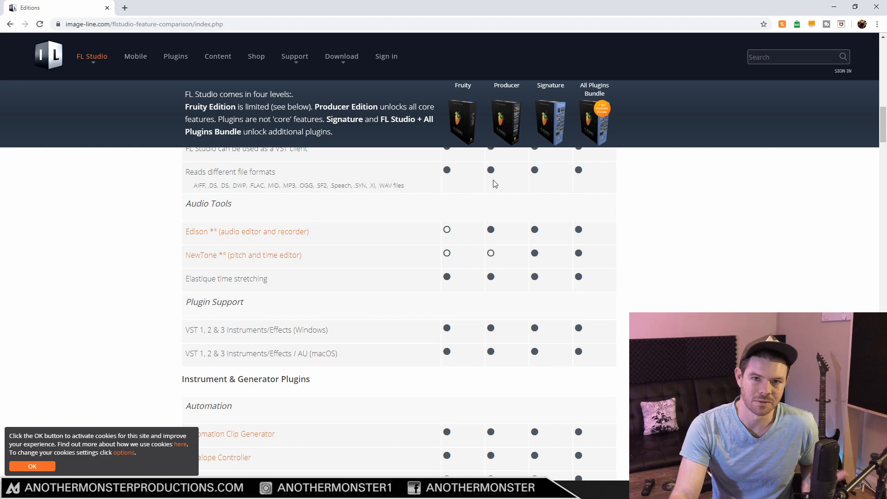
mouse_move(237, 261)
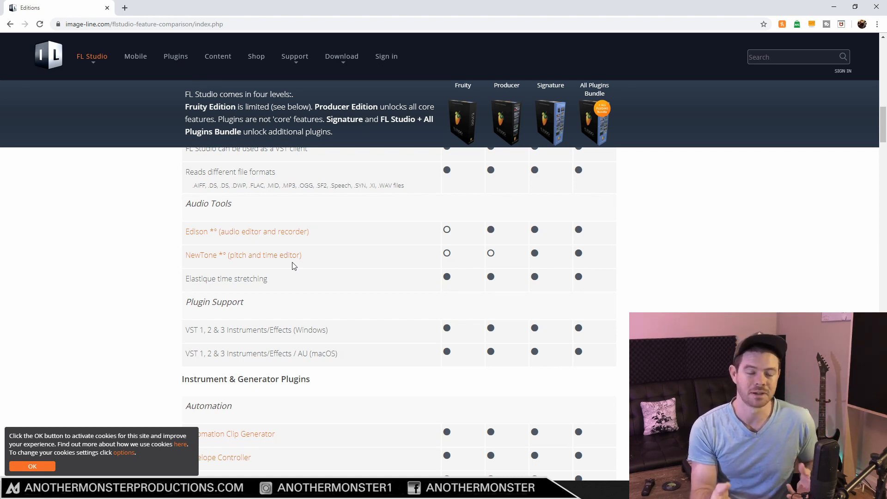
mouse_move(447, 157)
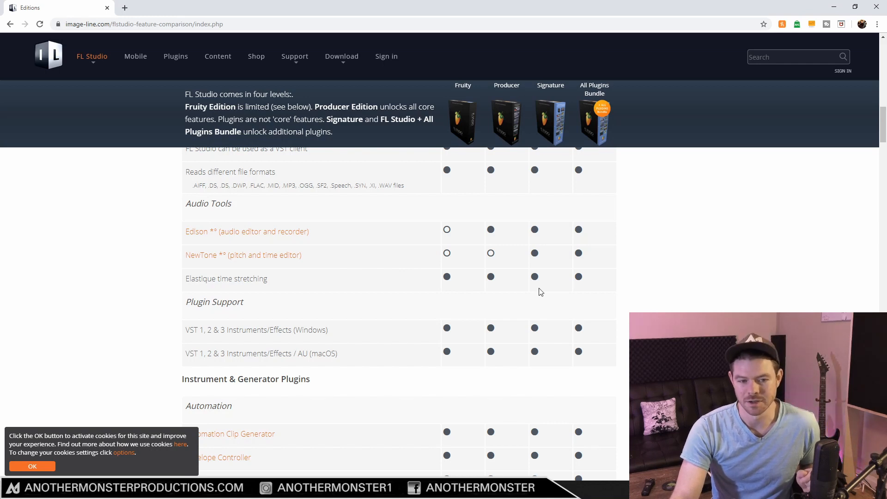
mouse_move(549, 244)
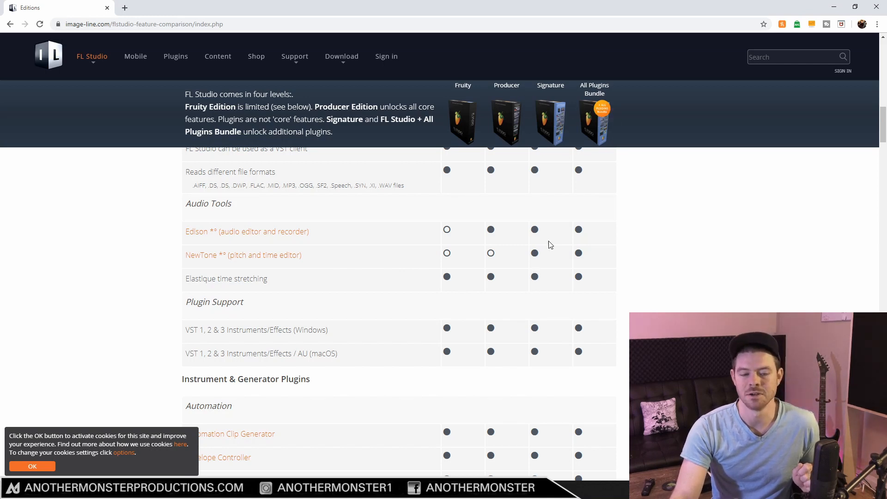
mouse_move(272, 255)
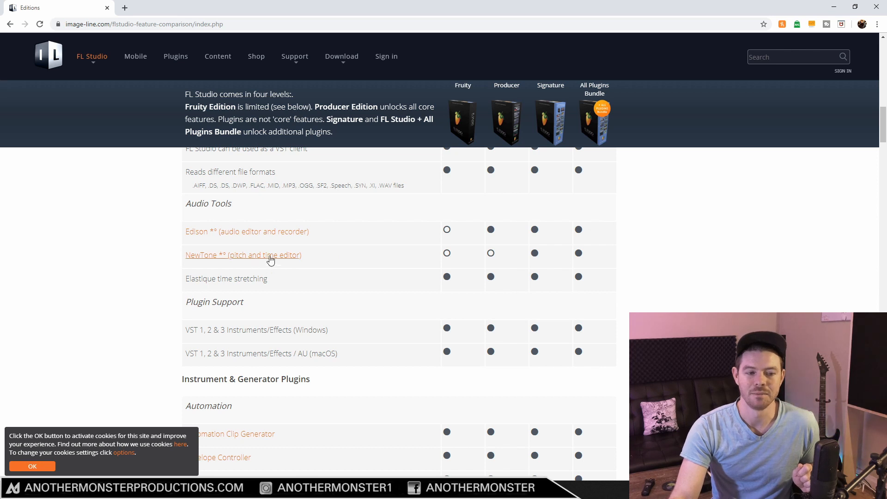
mouse_move(504, 256)
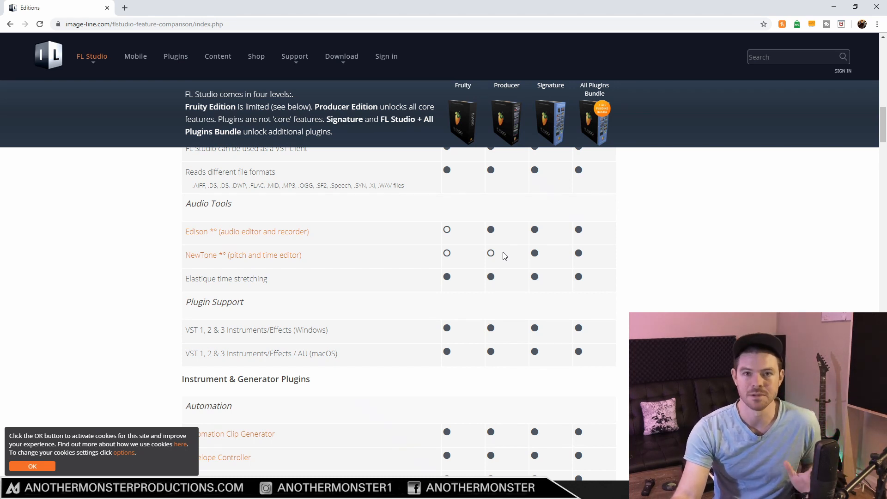
mouse_move(383, 270)
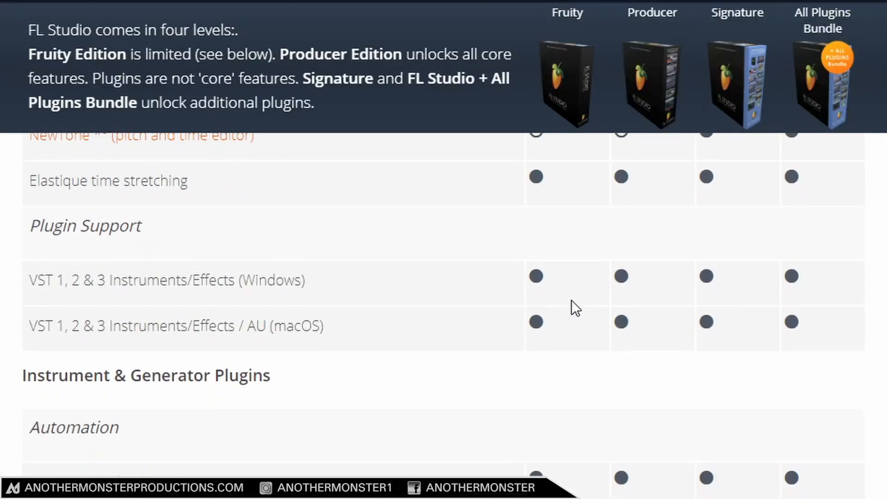
Step: Scroll down through the Synthesizers and effects rows toward Gross Beat and Visualization
scroll("down", 3)
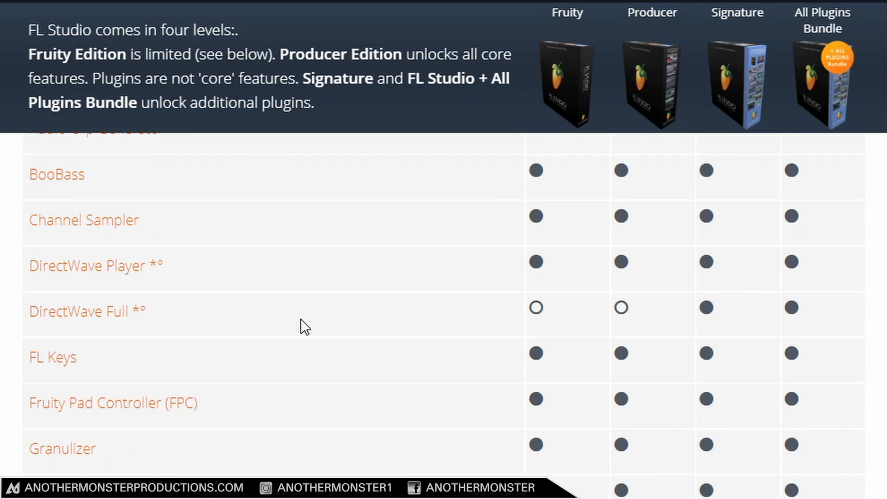
scroll("down", 3)
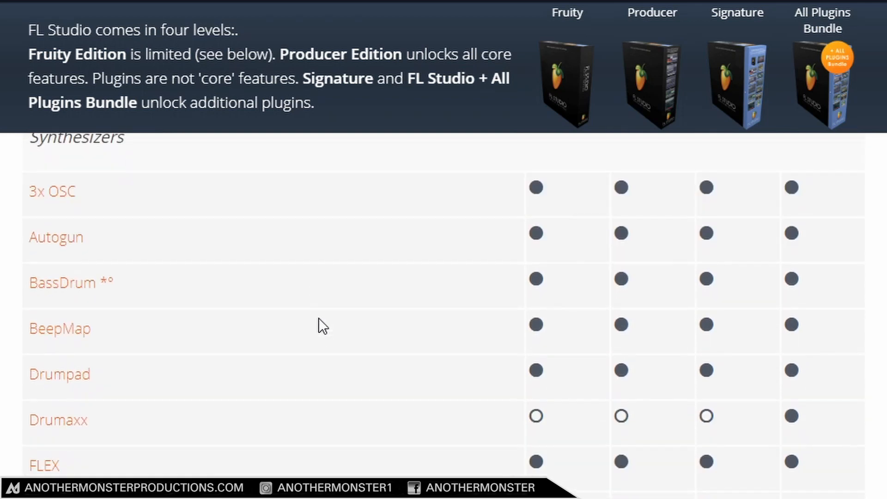
scroll("down", 3)
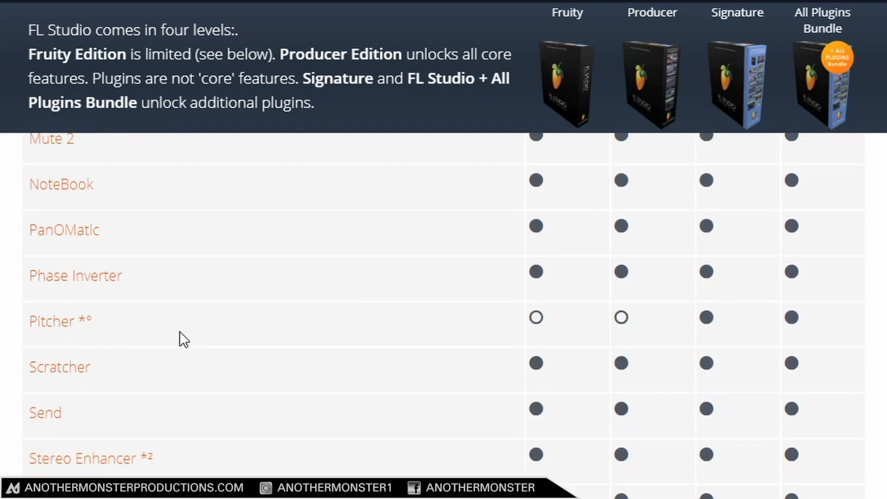
mouse_move(711, 334)
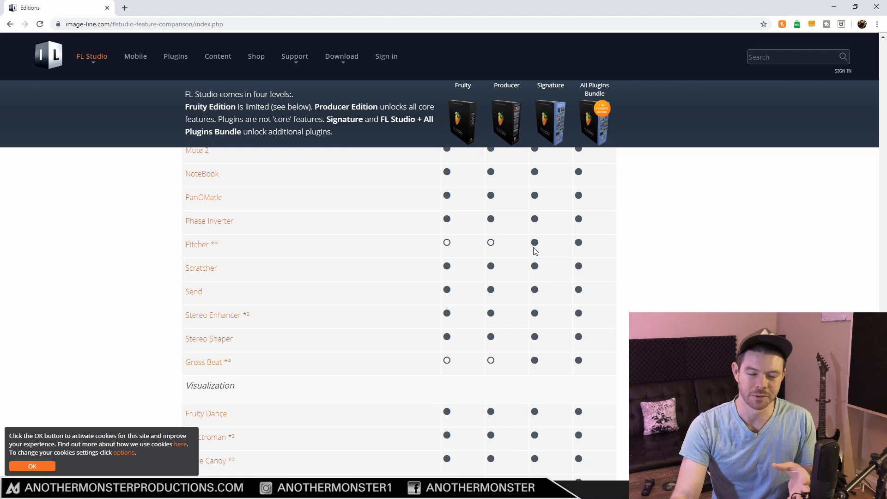
Step: Scroll down to the Gross Beat and Visualization rows with Fruity Dance, Spectroman and Wave Candy
scroll("down", 3)
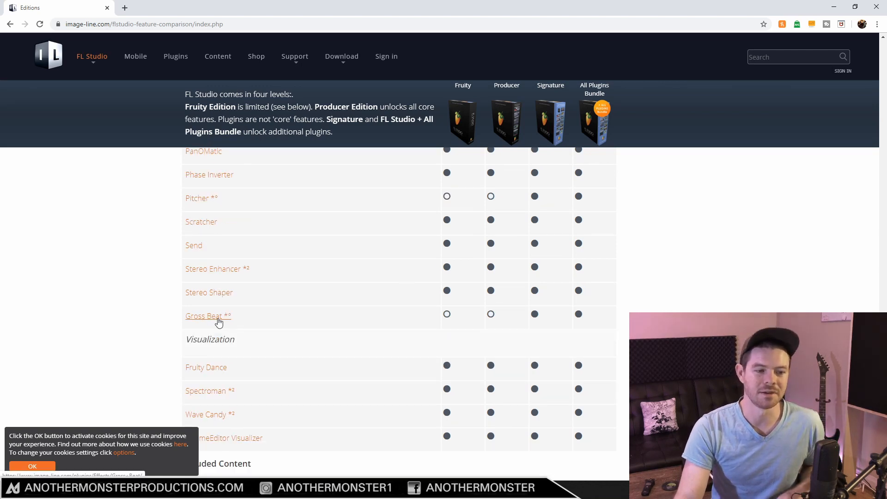
mouse_move(447, 325)
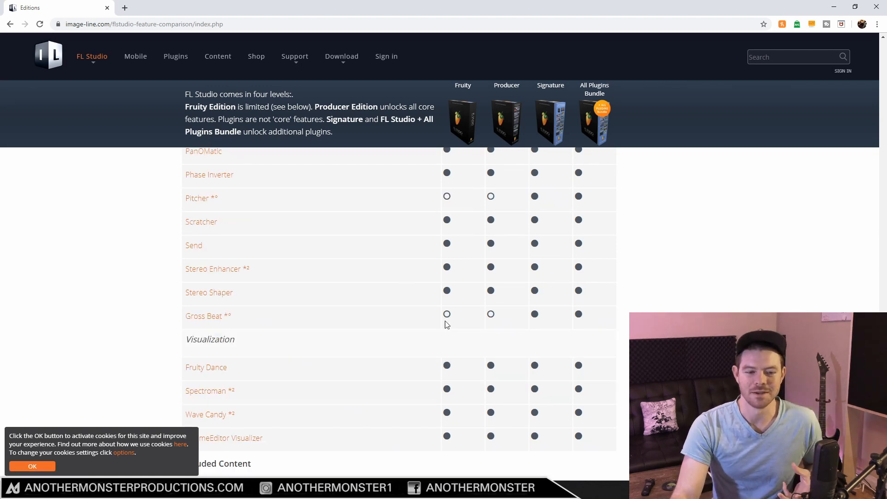
mouse_move(521, 322)
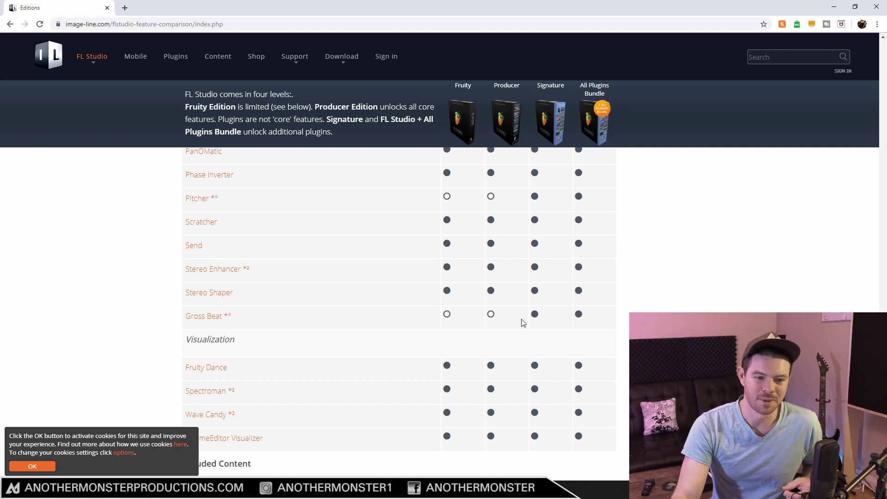
mouse_move(203, 321)
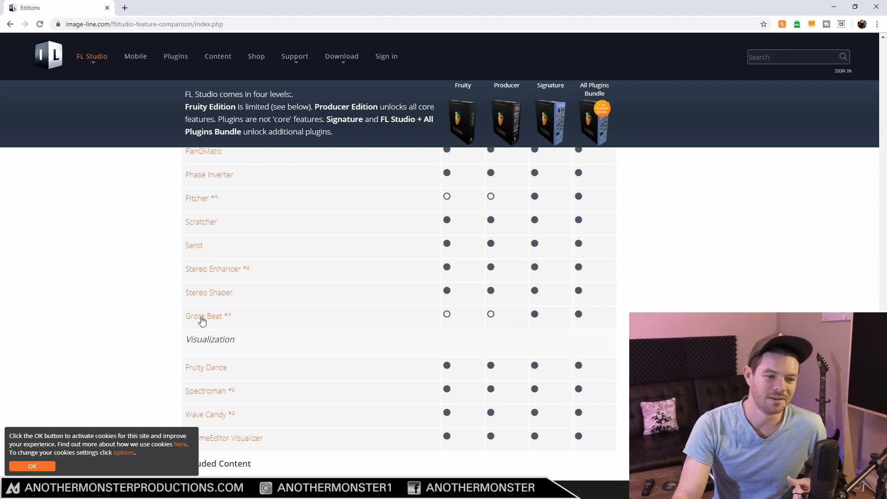
mouse_move(262, 329)
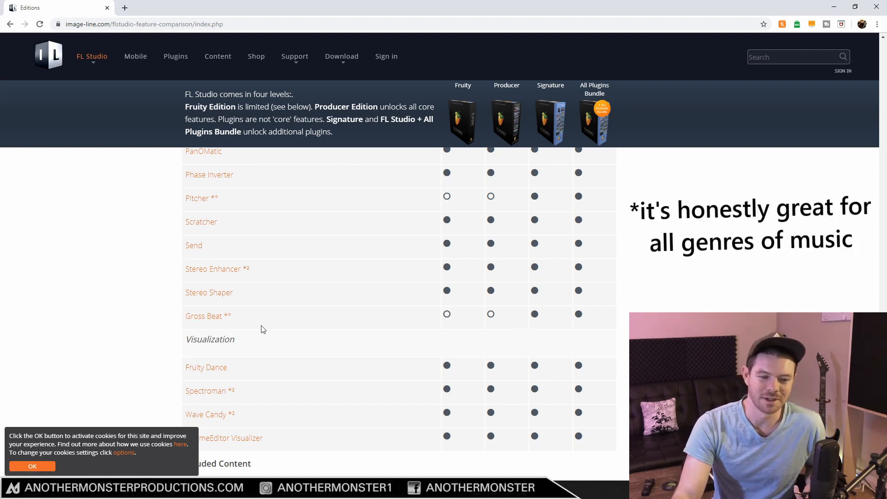
mouse_move(546, 127)
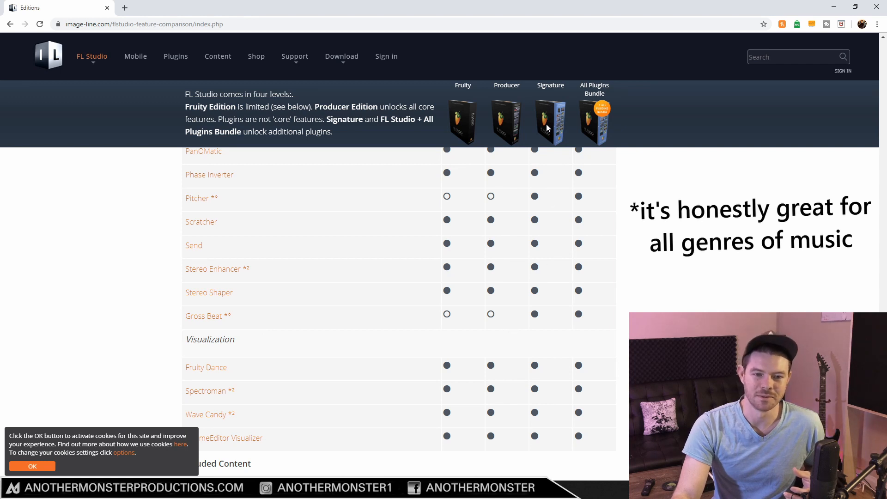
mouse_move(537, 322)
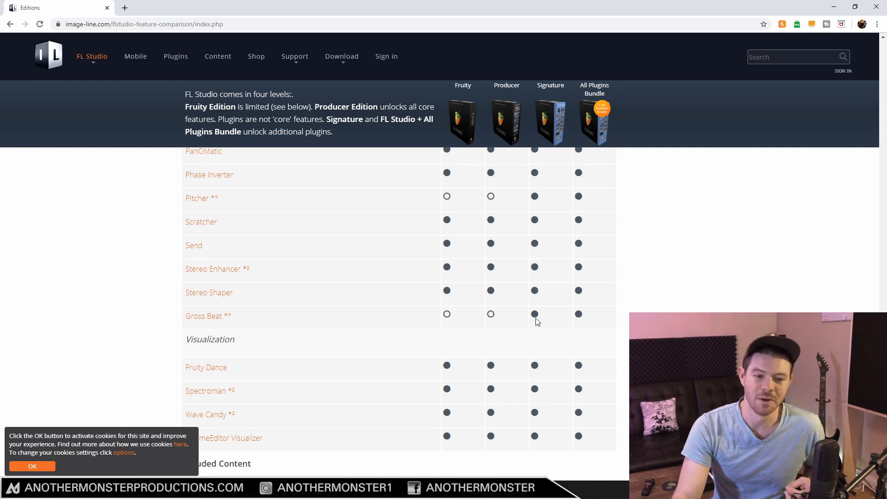
mouse_move(238, 328)
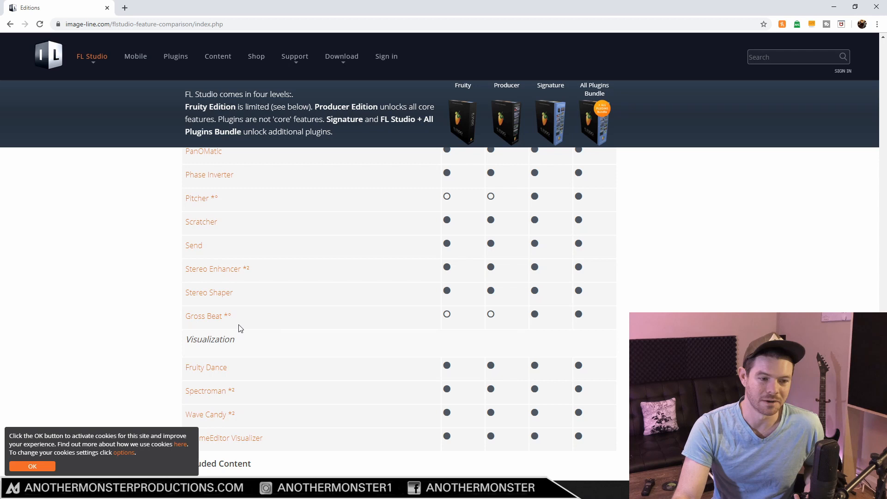
mouse_move(258, 321)
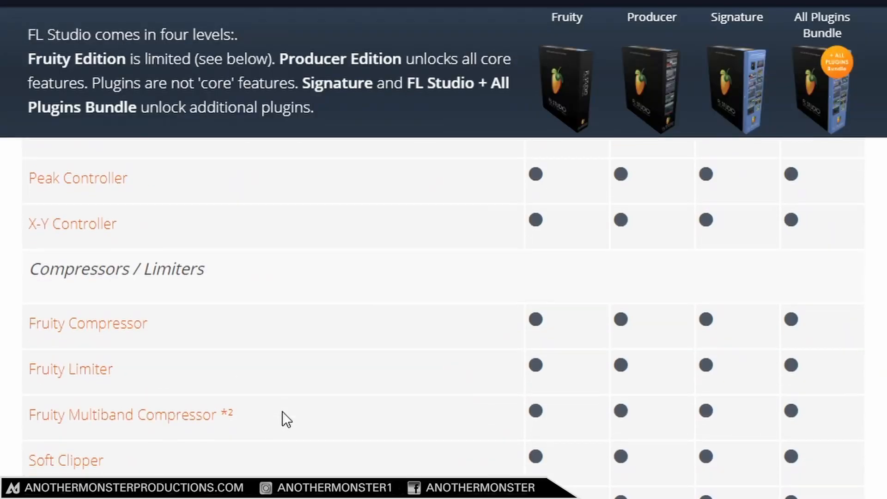
Step: Scroll past Compressors / Limiters to the instrument list with 3x OSC, Autogun, BassDrum and Drumaxx
scroll("down", 3)
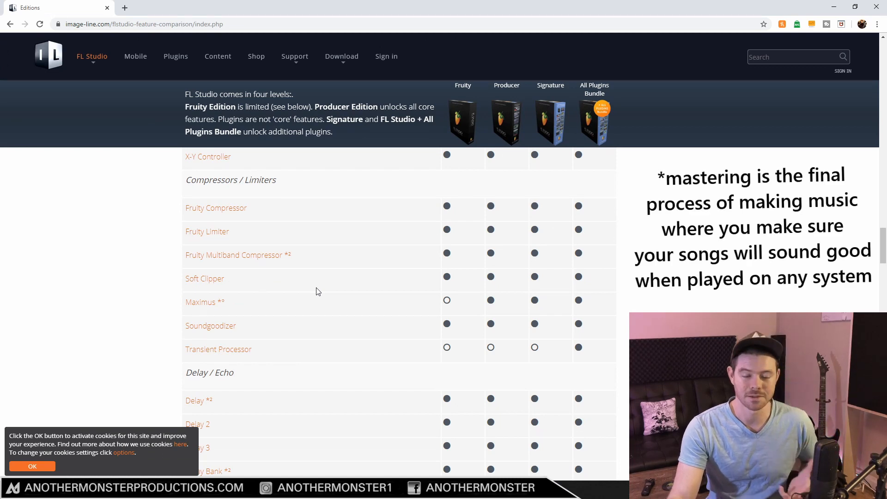
mouse_move(201, 303)
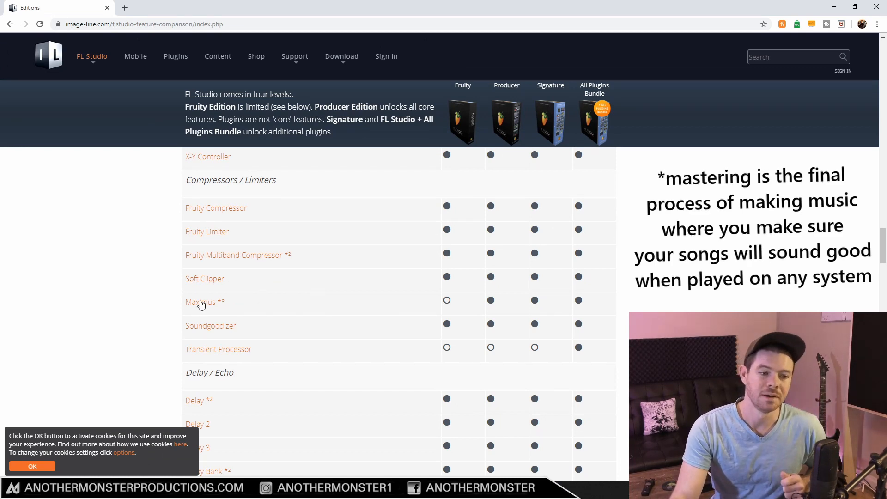
mouse_move(492, 123)
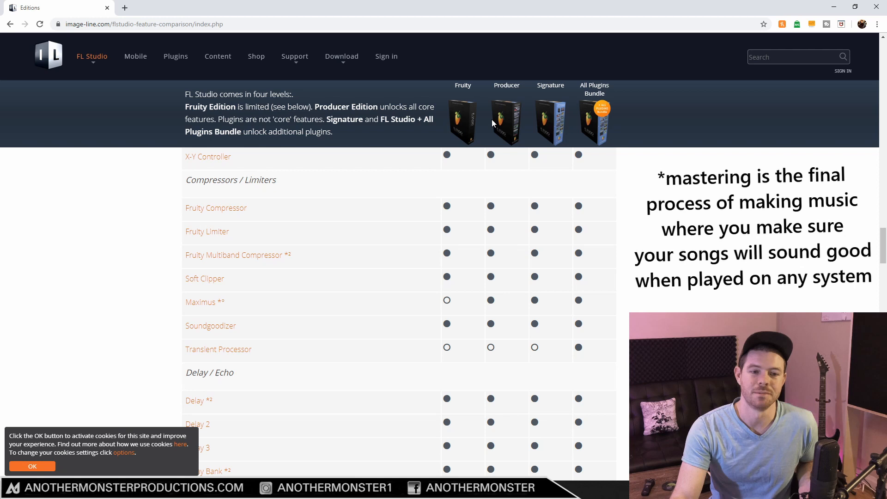
scroll("down", 3)
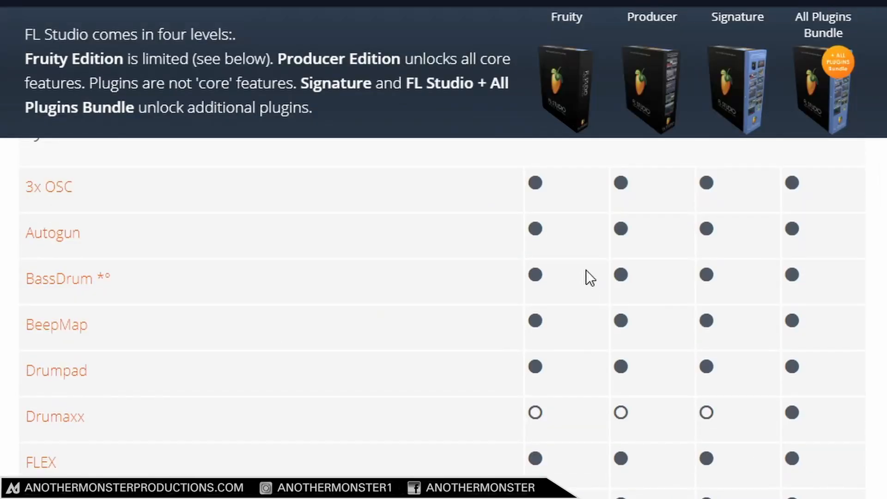
Step: Scroll through the synth rows from Fruity Kick to Ogun, including Harmor, MiniSynth and Morphine
scroll("down", 3)
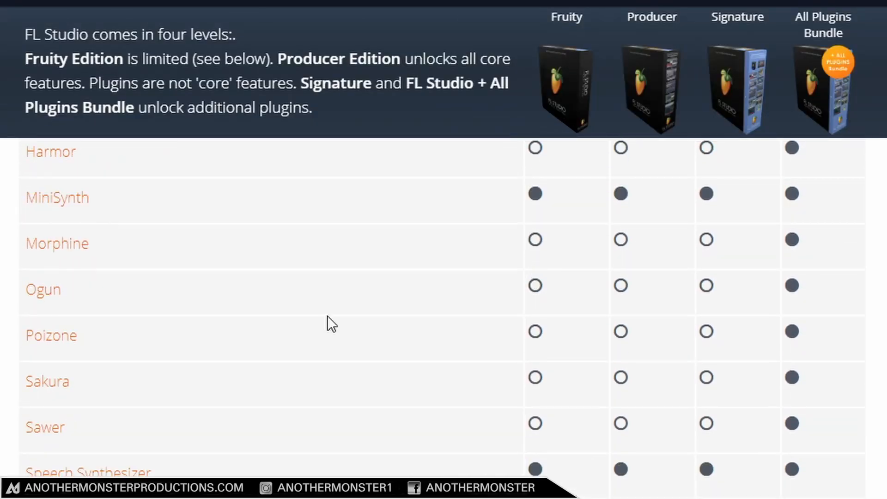
scroll("down", 3)
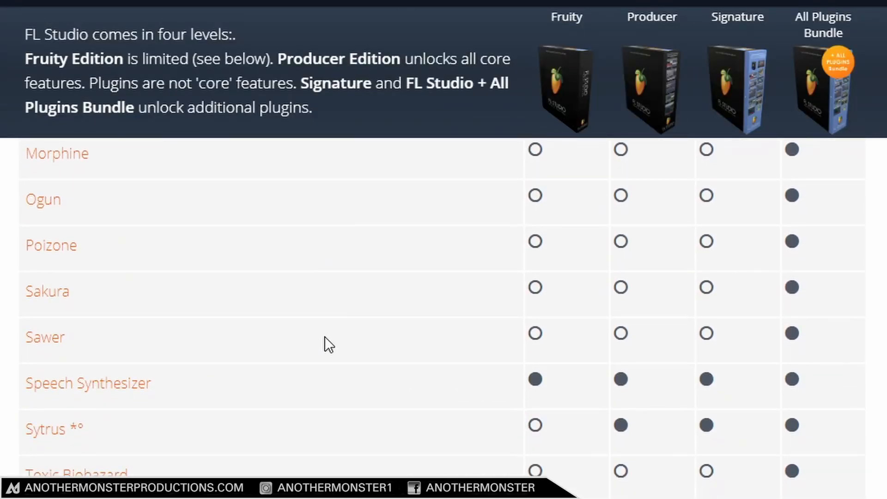
scroll("up", 3)
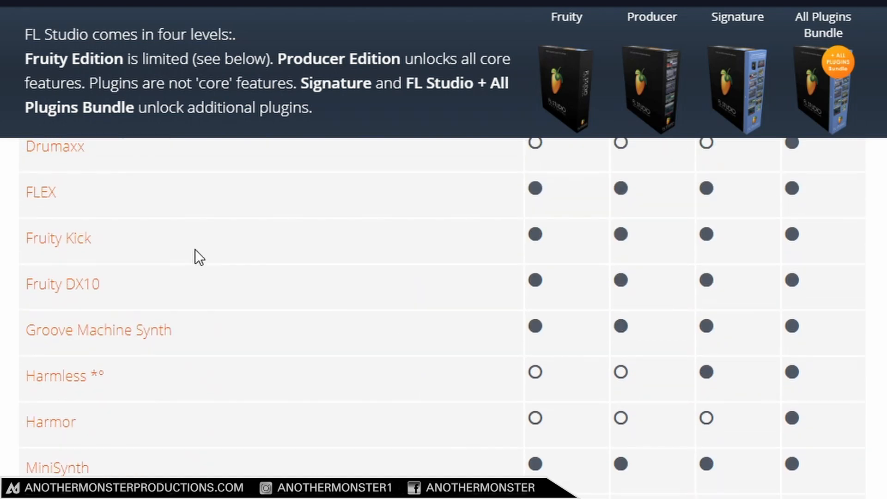
scroll("down", 3)
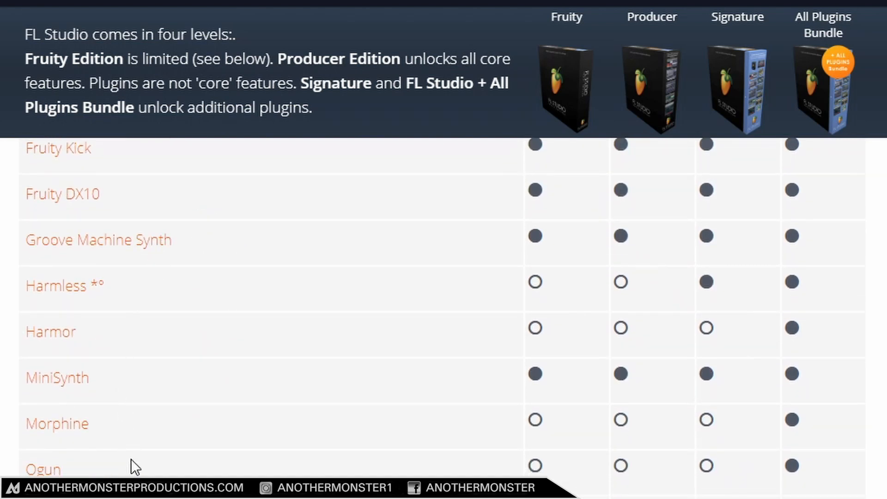
mouse_move(178, 426)
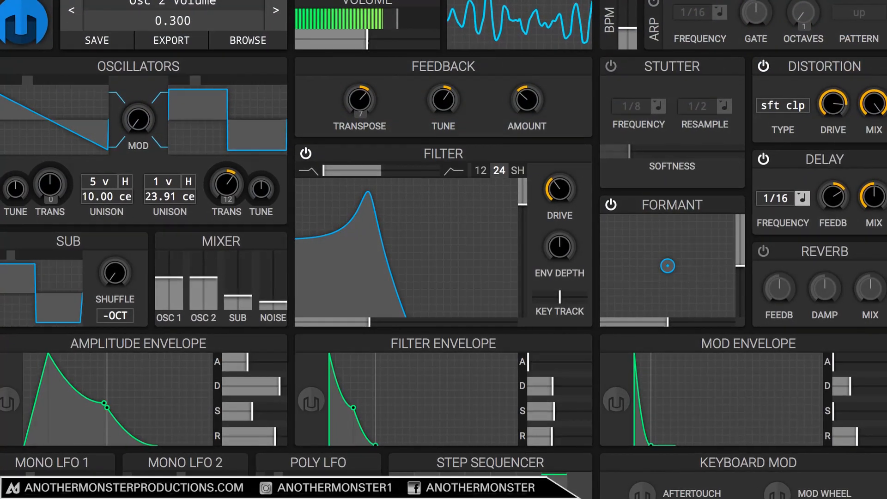
Step: Scroll to the Instrument & Generator Plugins heading with its Automation Clip Generator and controller rows
scroll("down", 3)
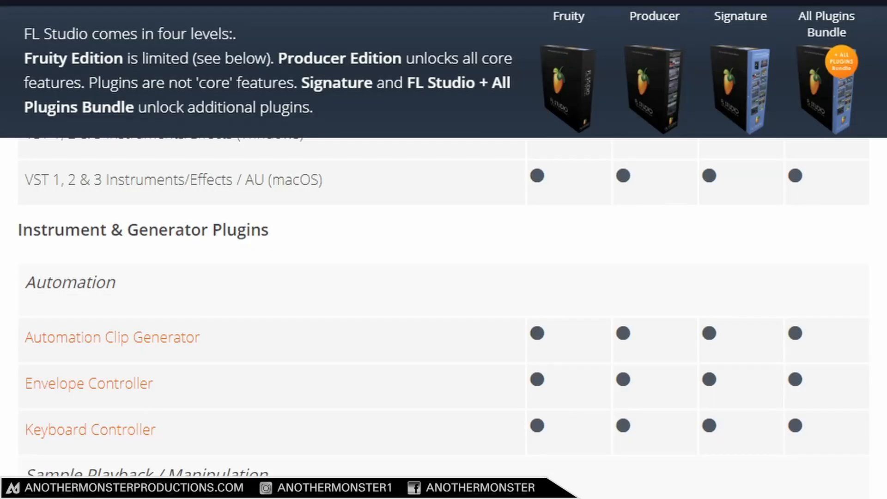
Step: Scroll to the Download Version pricing row: Fruity 99, Producer 199, Signature 299, All Plugins Bundle 899 USD
scroll("up", 3)
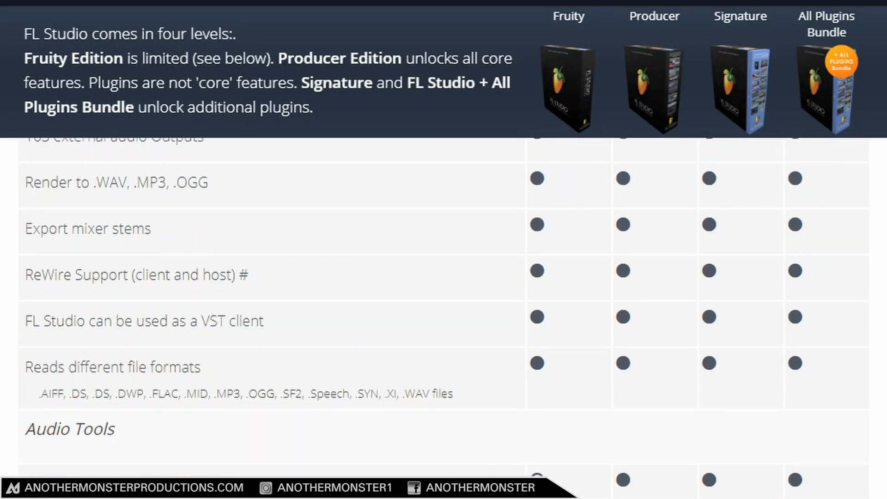
scroll("down", 3)
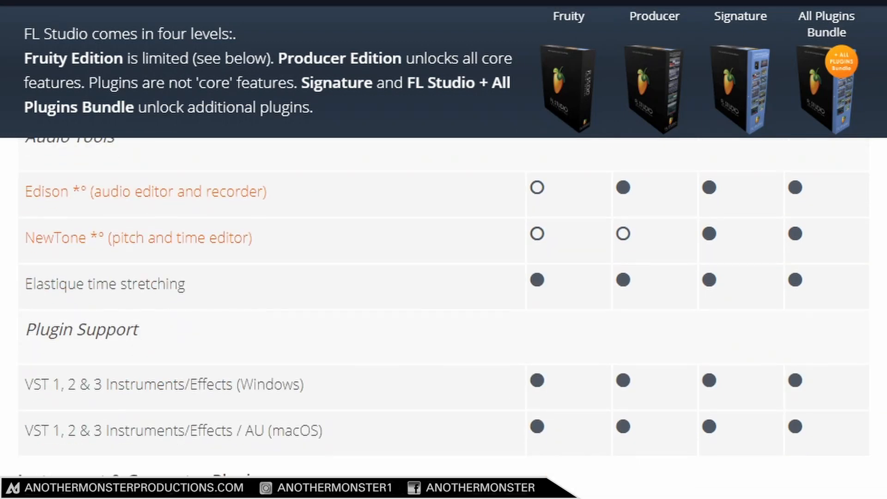
scroll("down", 3)
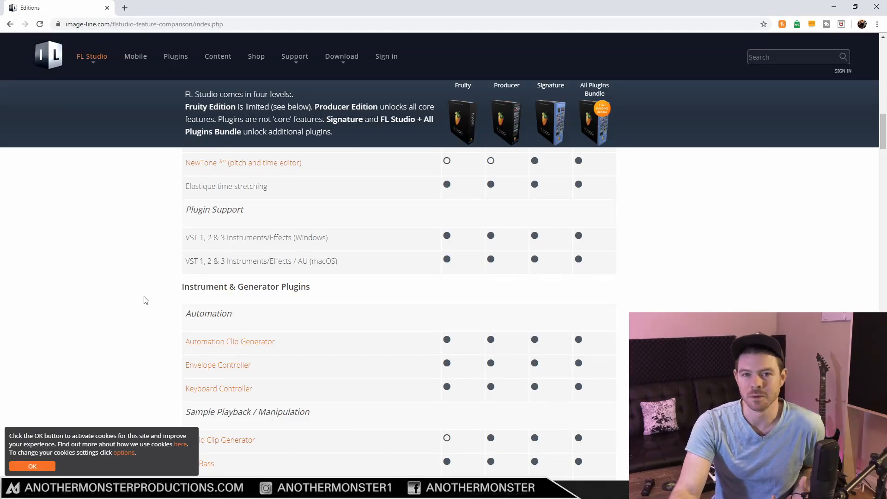
mouse_move(503, 133)
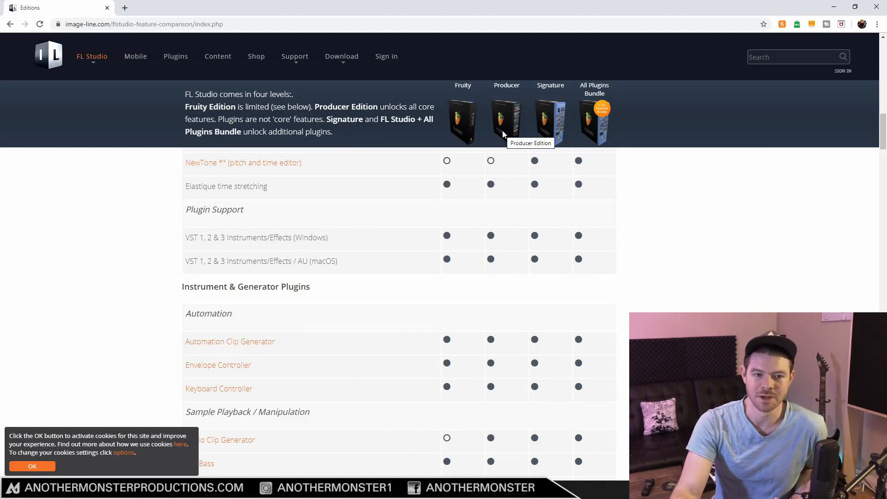
mouse_move(549, 123)
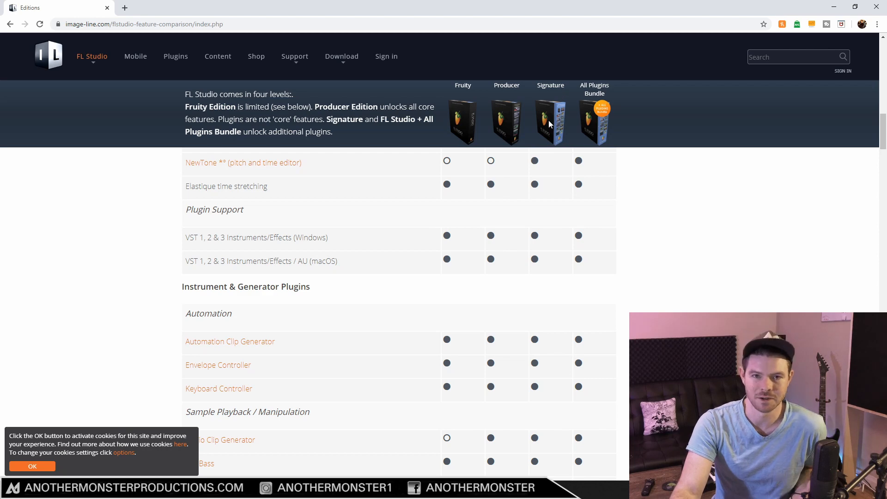
mouse_move(442, 246)
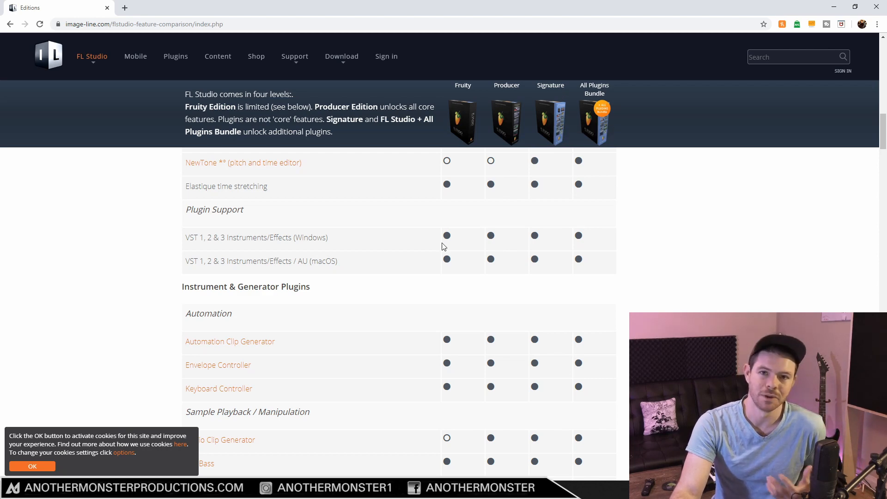
scroll("down", 3)
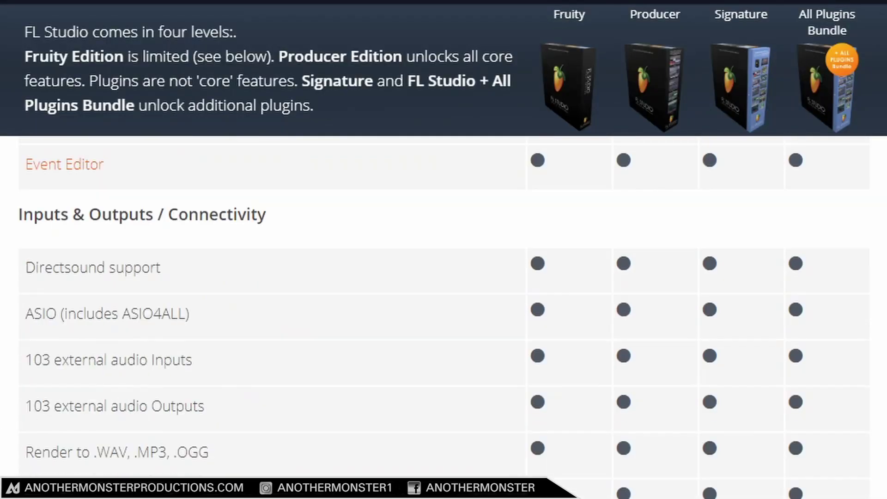
scroll("up", 3)
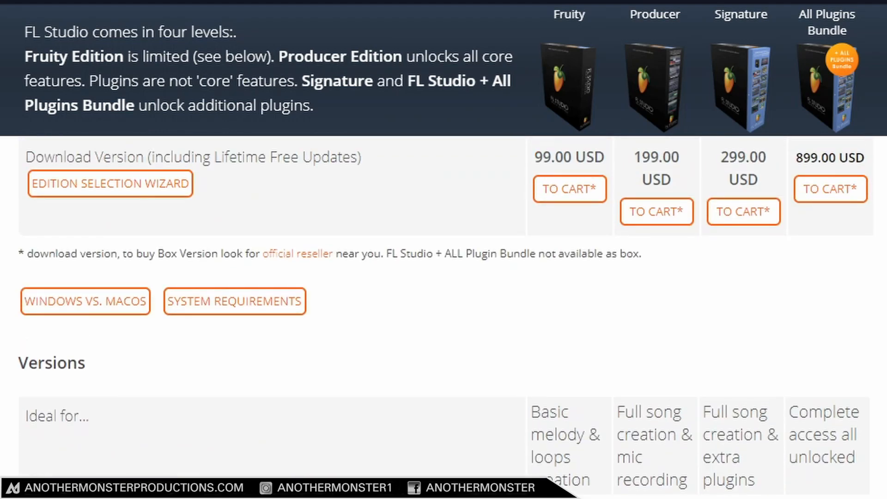
mouse_move(274, 187)
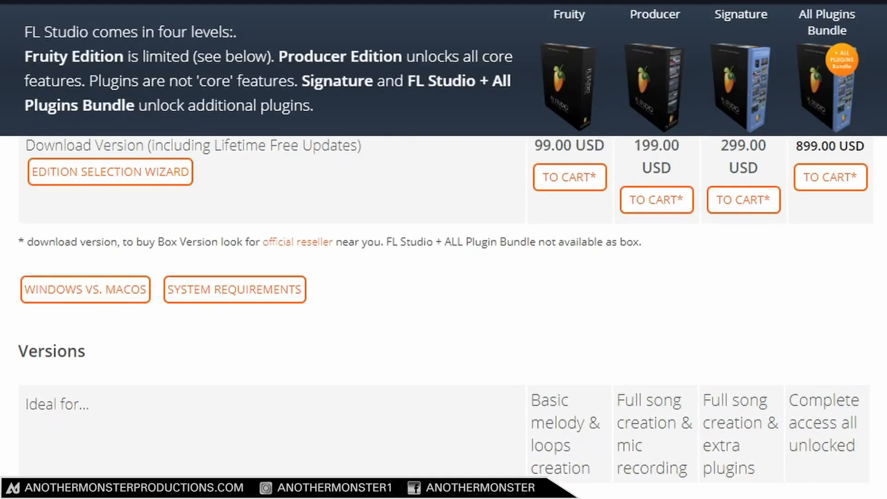
Step: Scroll from the pricing row to the Piano roll, Event Editor and Inputs & Outputs / Connectivity rows
scroll("down", 3)
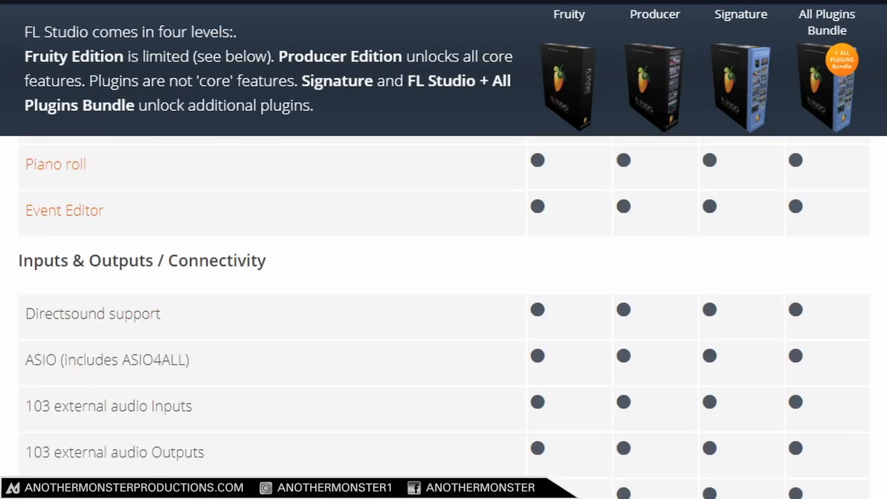